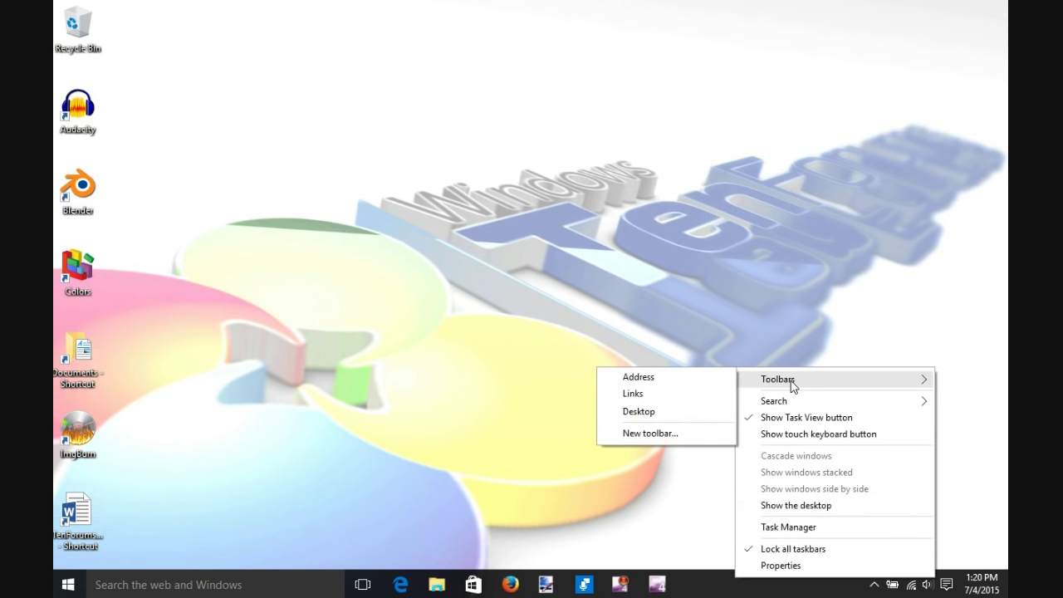
mouse_move(650, 433)
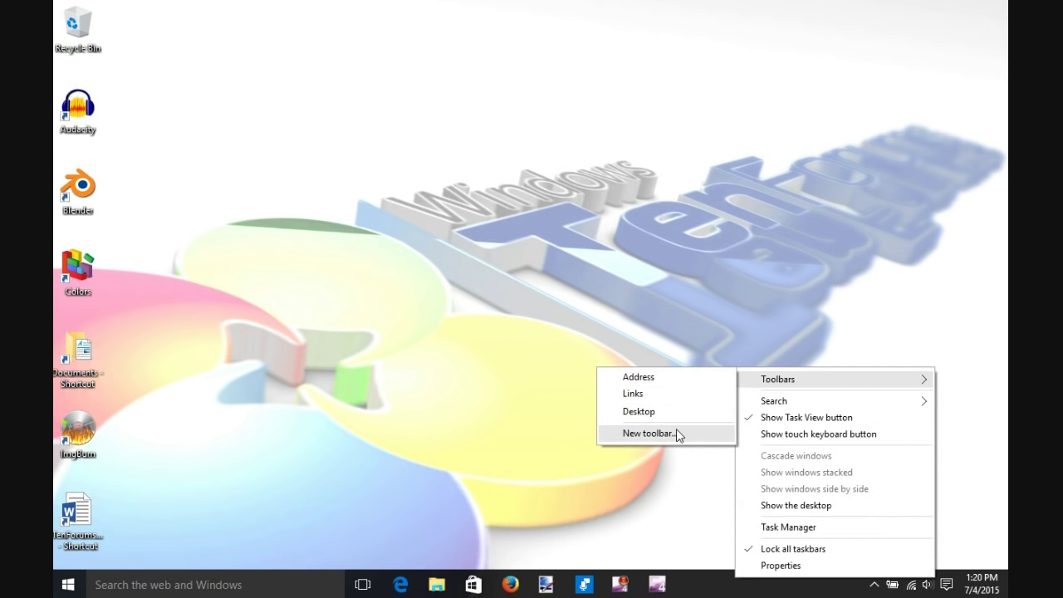
Choose New toolbar from the taskbar's Toolbars menu to open the folder picker
click(652, 432)
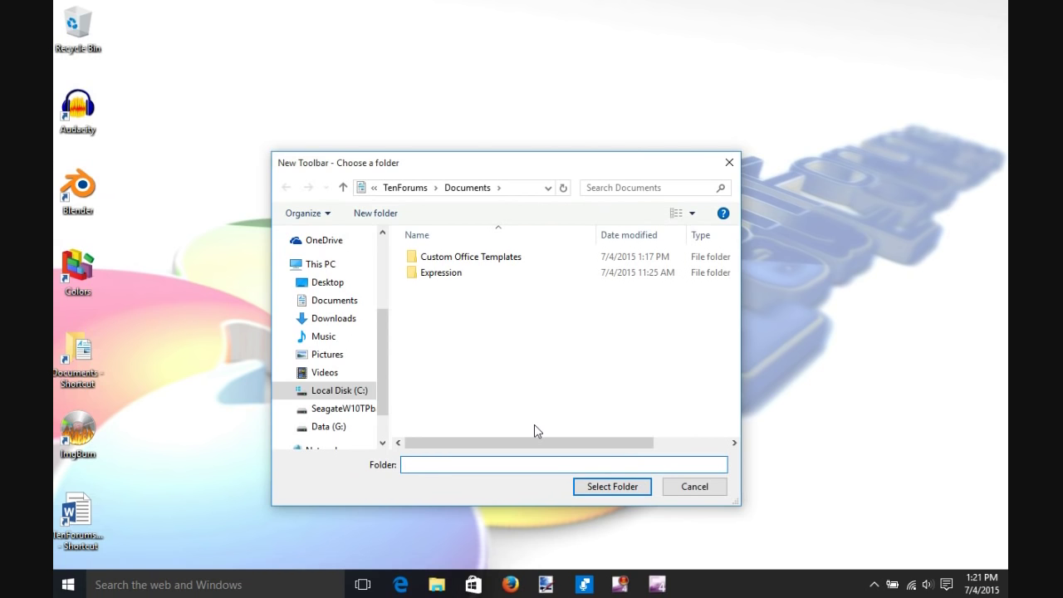
Enter %AppData%\ in the folder box and pick the Microsoft folder
text(%App)
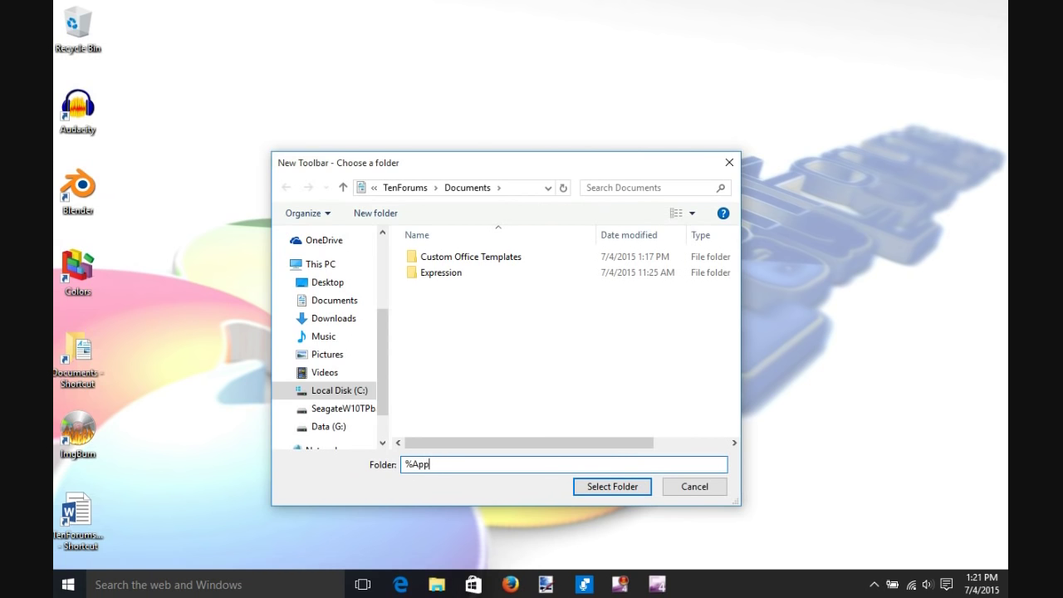
text(Data)
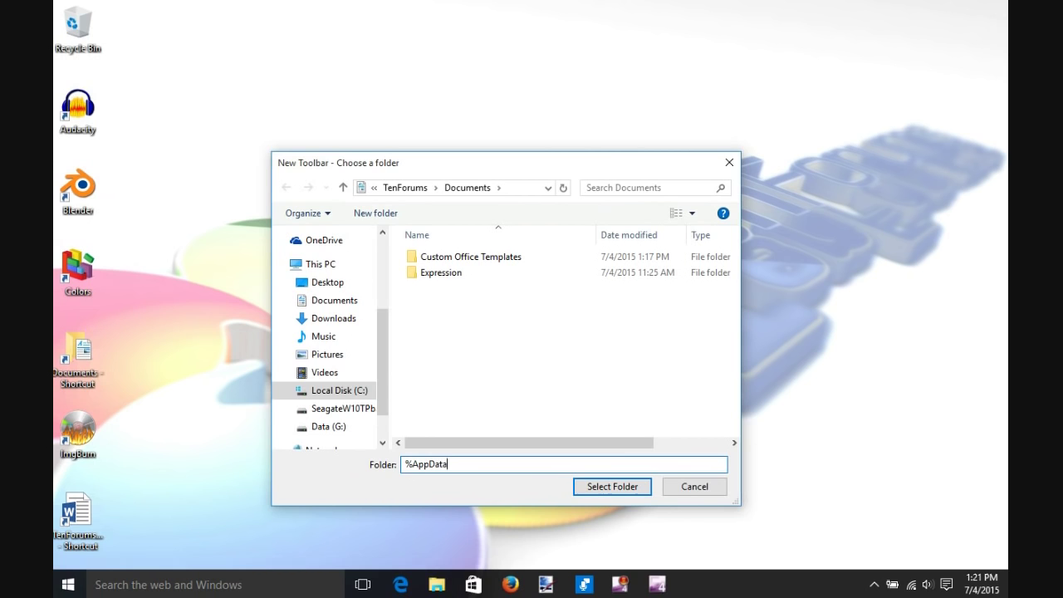
text(%)
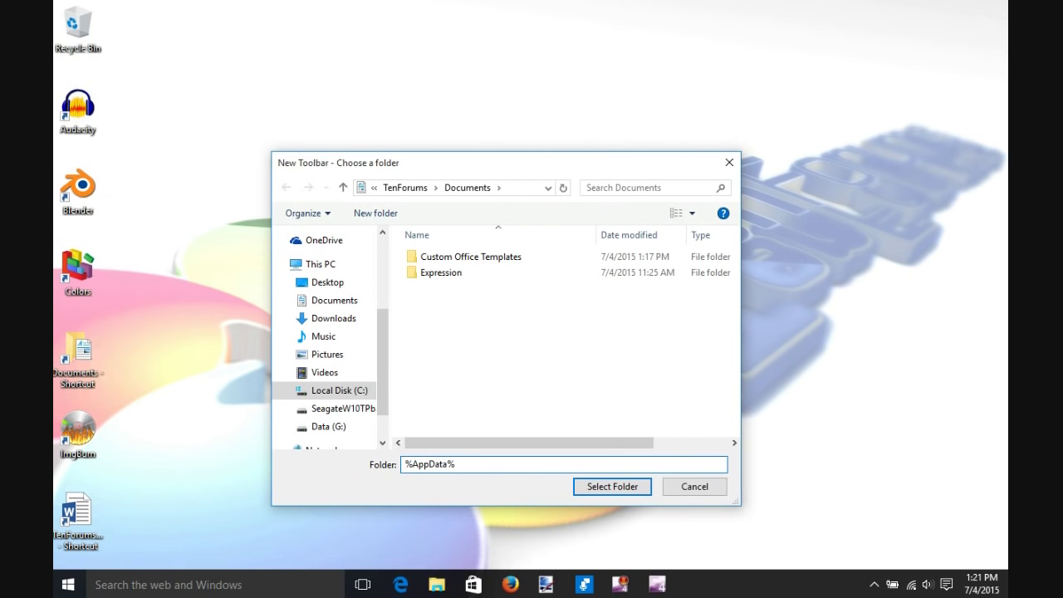
text(\)
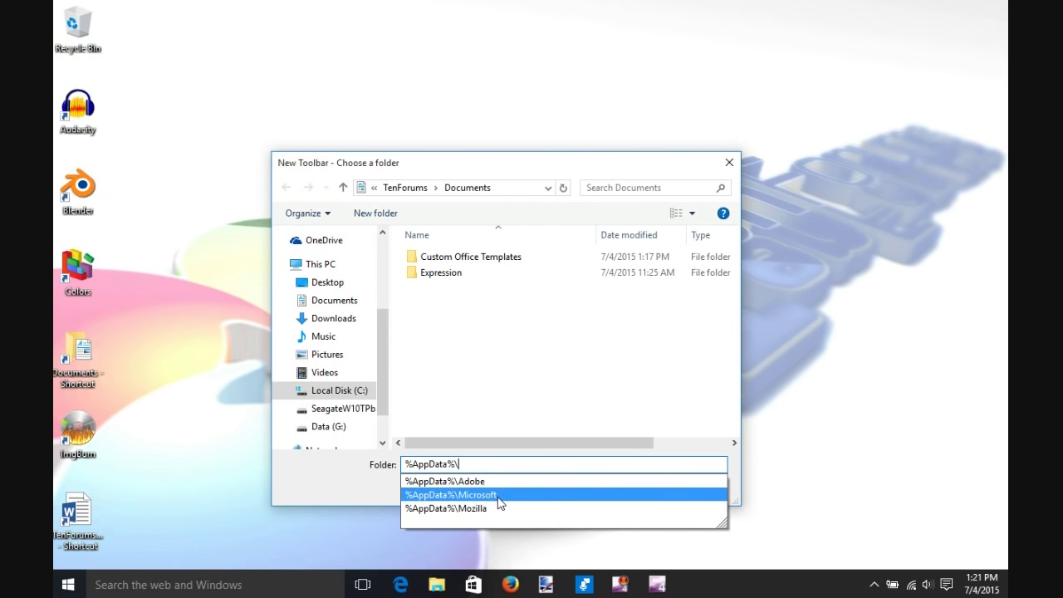
click(450, 494)
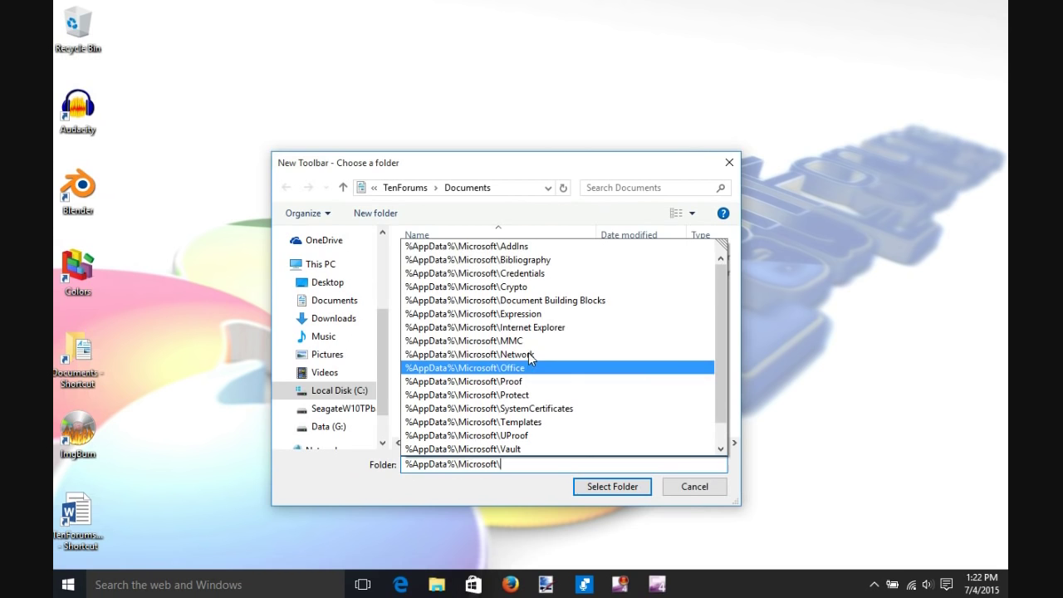
Pick Internet Explorer\Quick Launch and confirm it as the toolbar folder
click(485, 327)
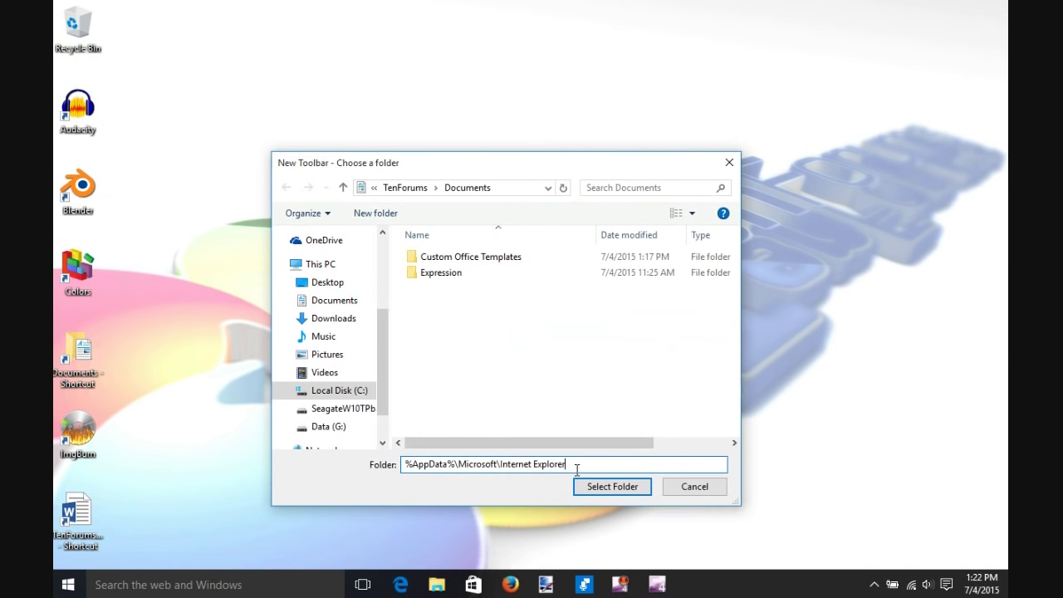
text(\)
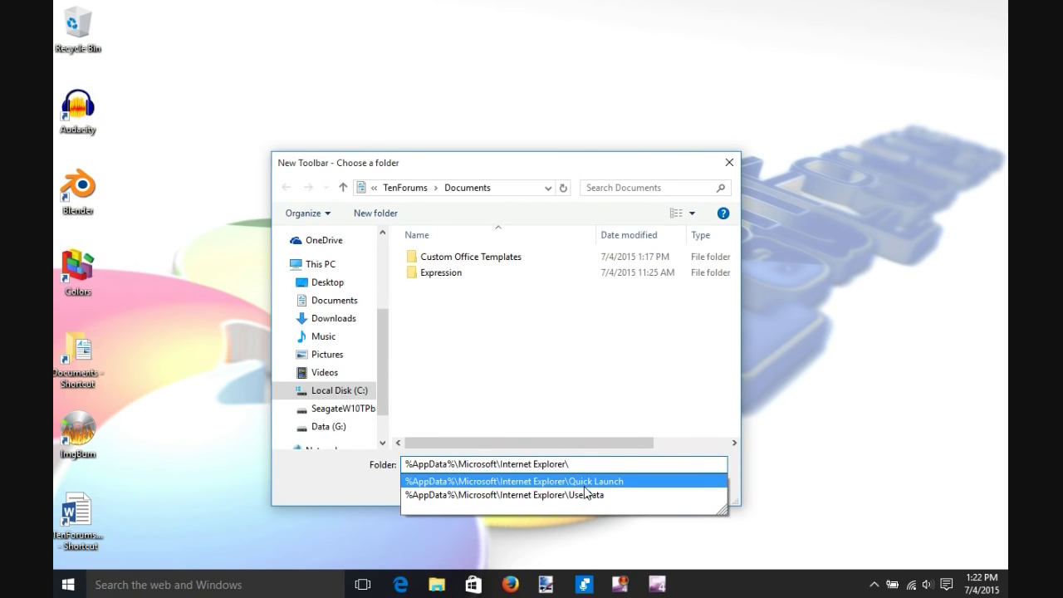
click(514, 481)
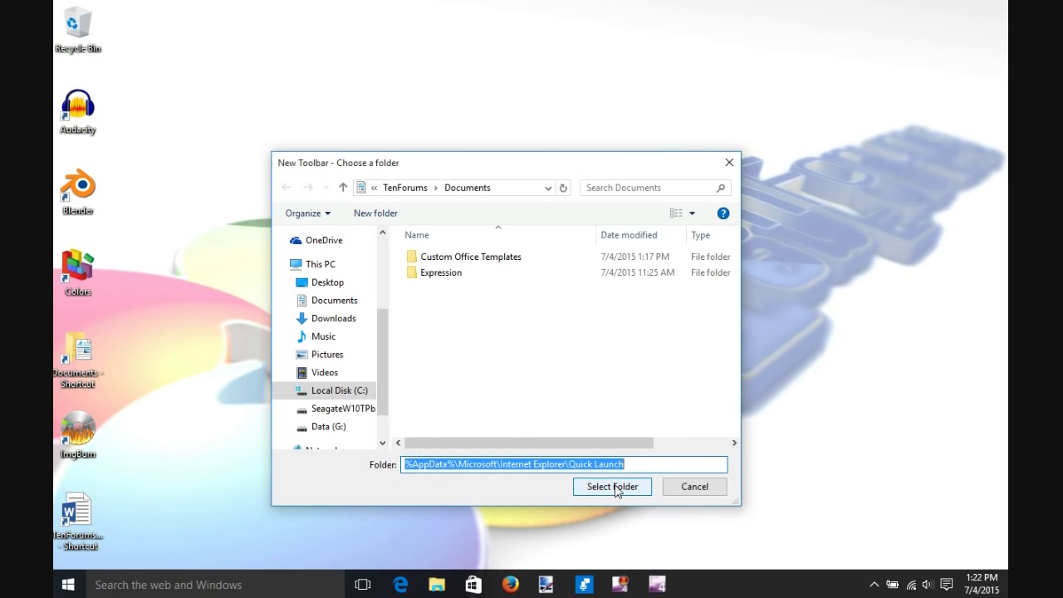
click(612, 486)
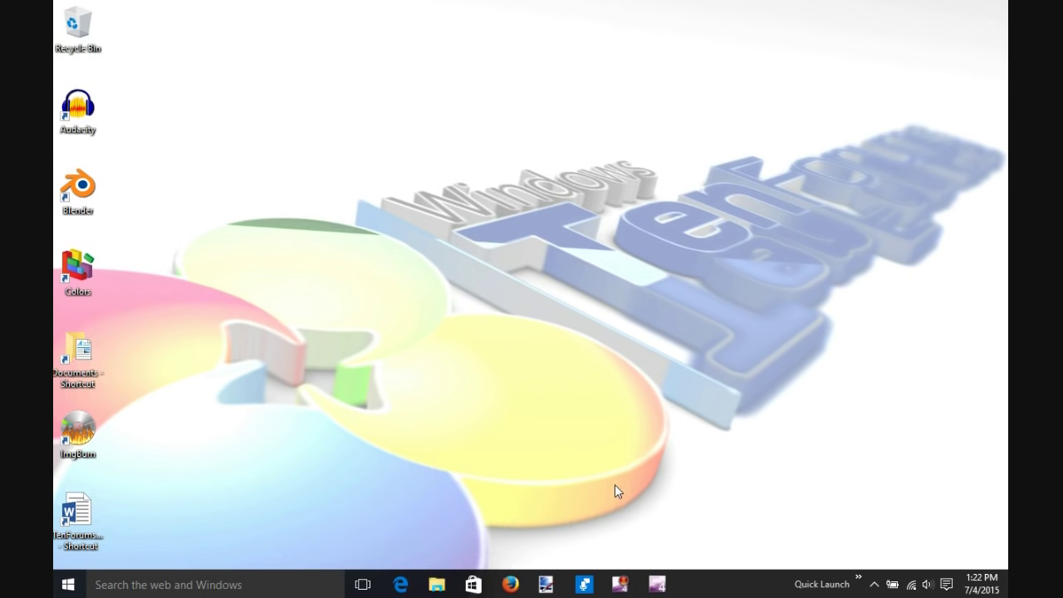
mouse_move(822, 565)
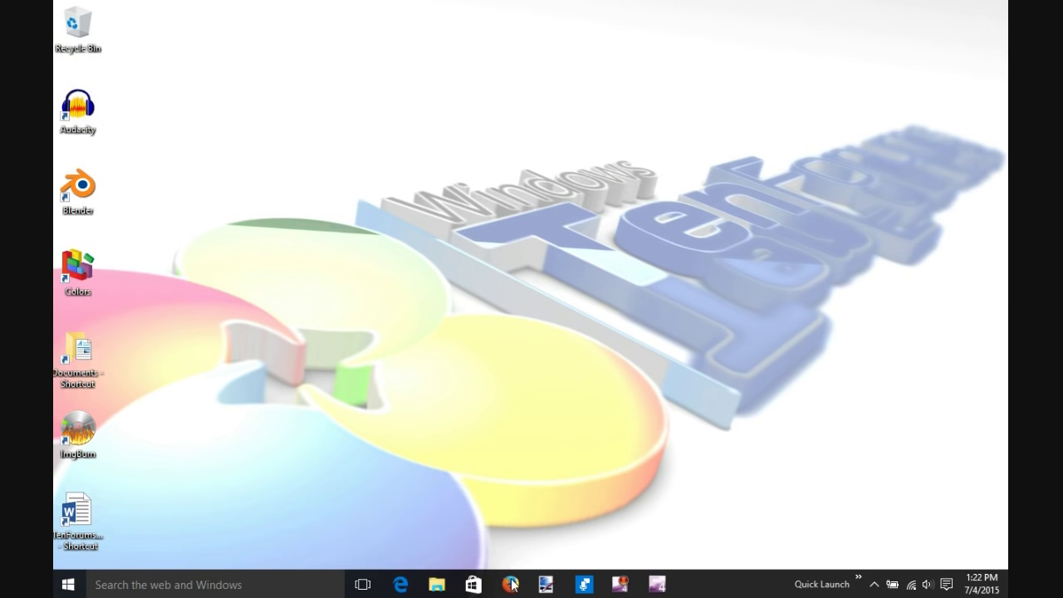
Search Windows for %AppData% and open the Roaming folder result in File Explorer
click(510, 584)
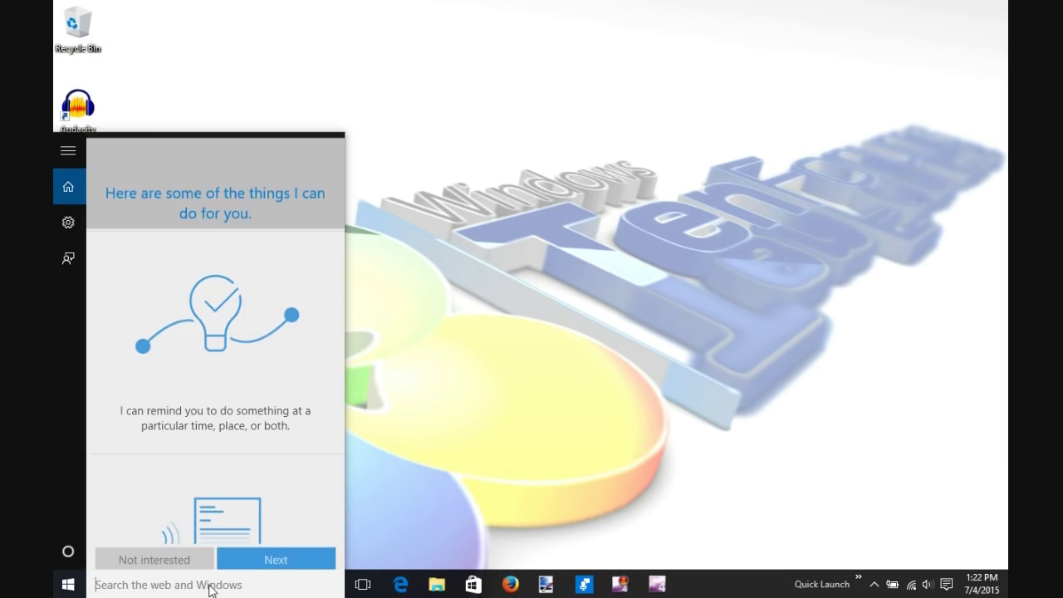
text(%AppData%)
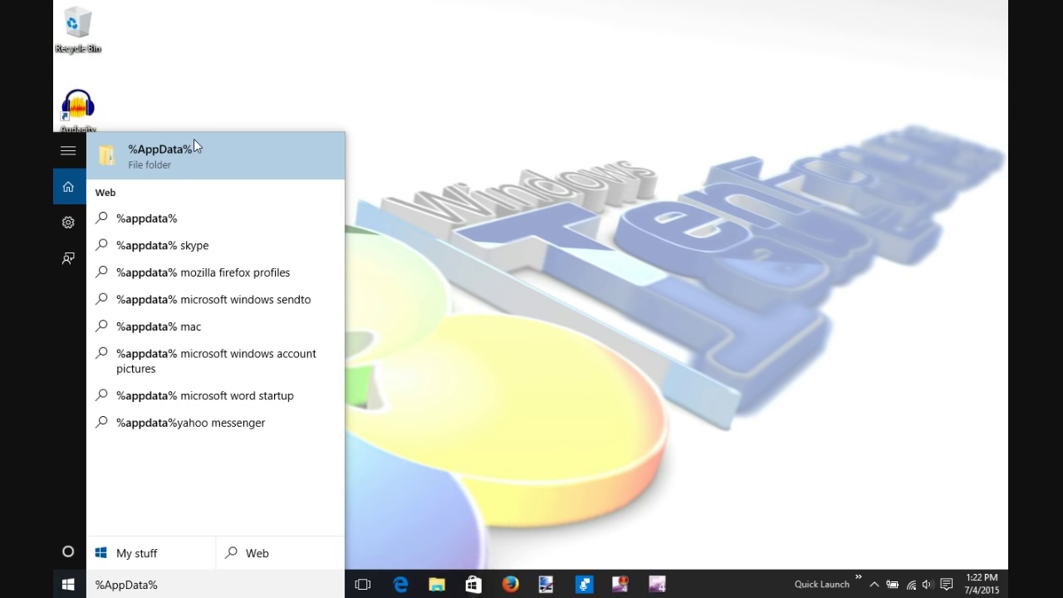
click(164, 155)
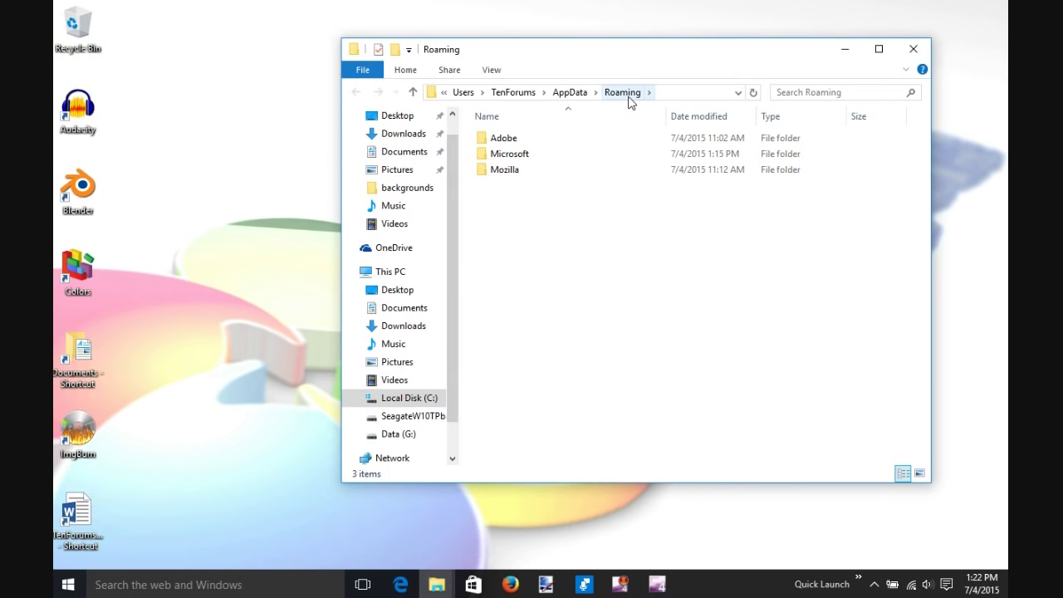
mouse_move(509, 154)
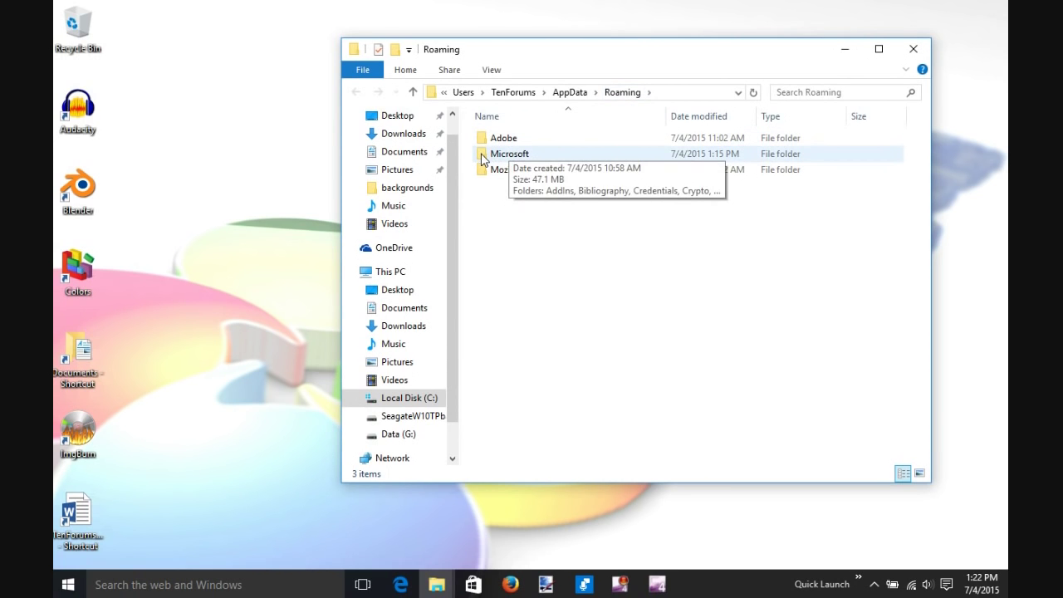
Navigate into Microsoft\Internet Explorer\Quick Launch, showing Show desktop and Switch between windows
double_click(509, 153)
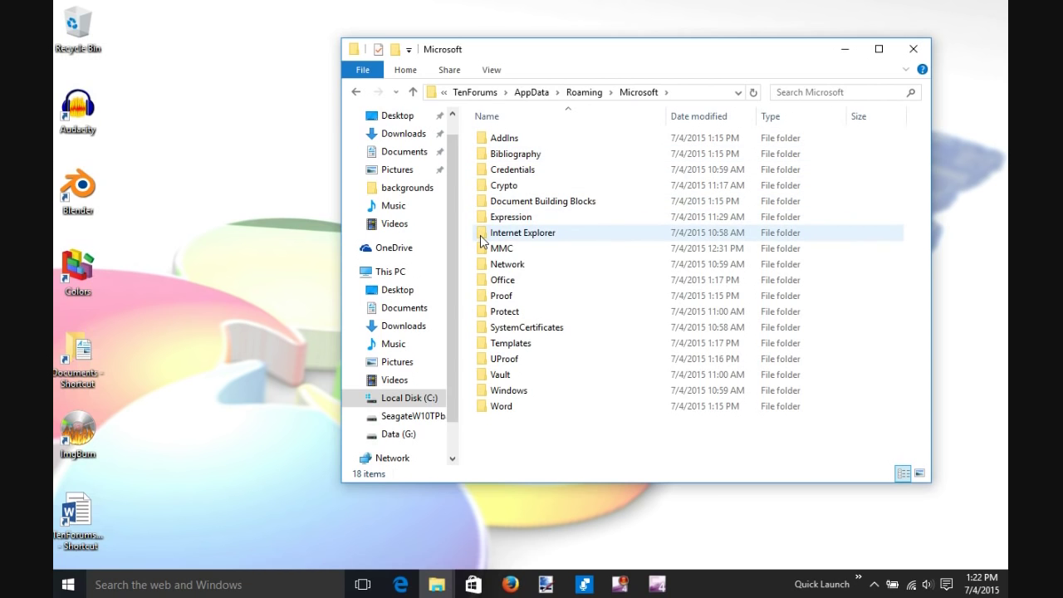
double_click(522, 232)
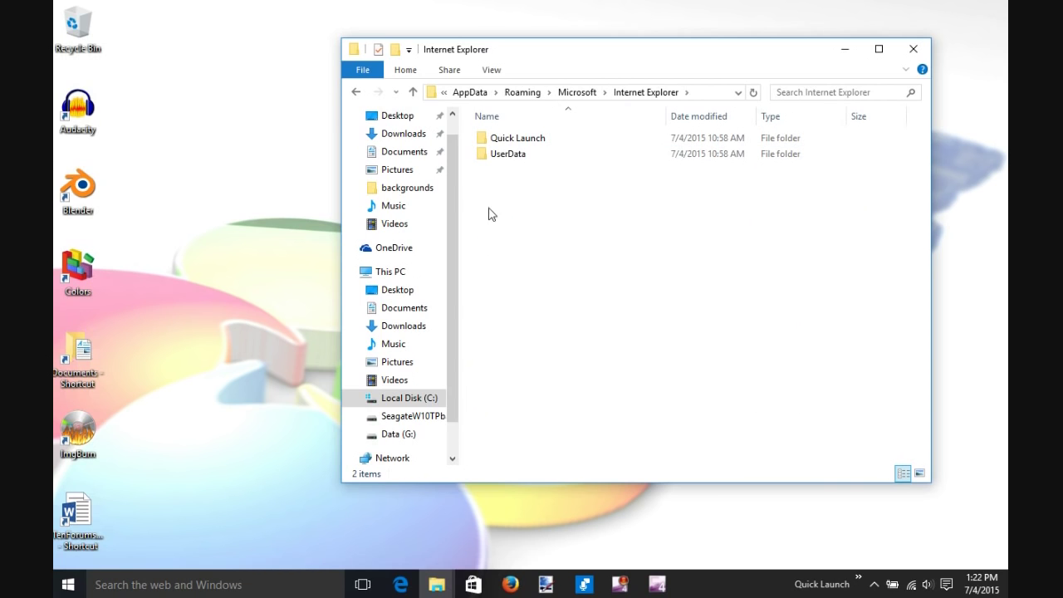
double_click(518, 137)
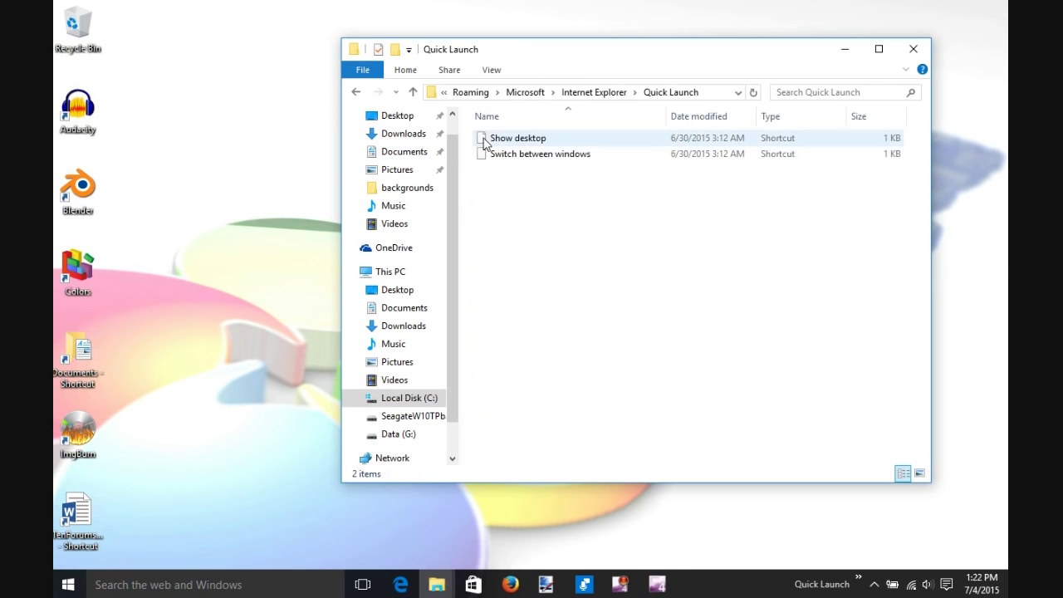
click(509, 206)
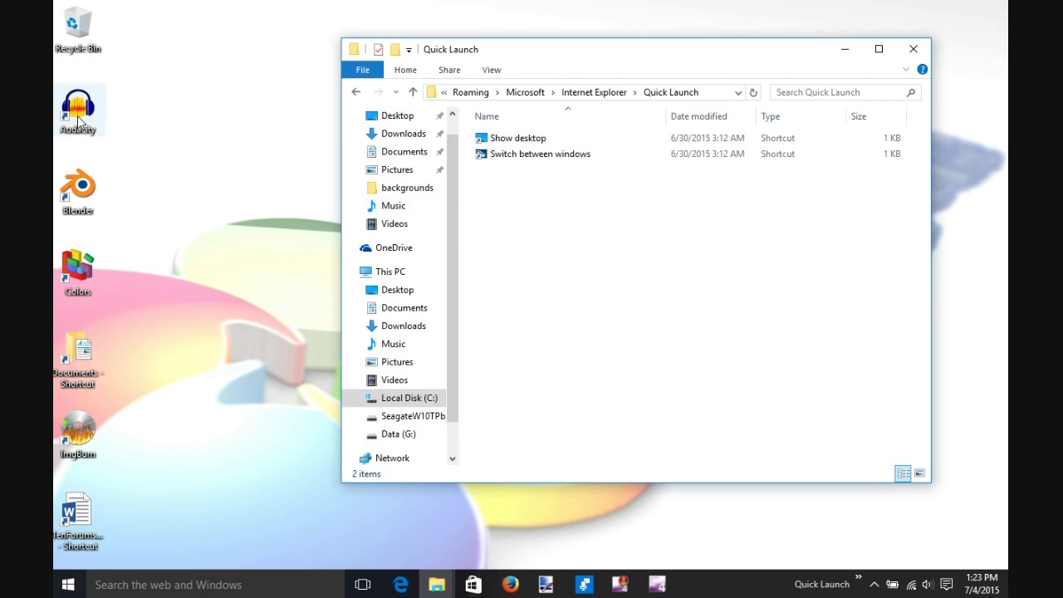
Drag the Audacity shortcut into Quick Launch and close the File Explorer window
drag(78, 108, 166, 137)
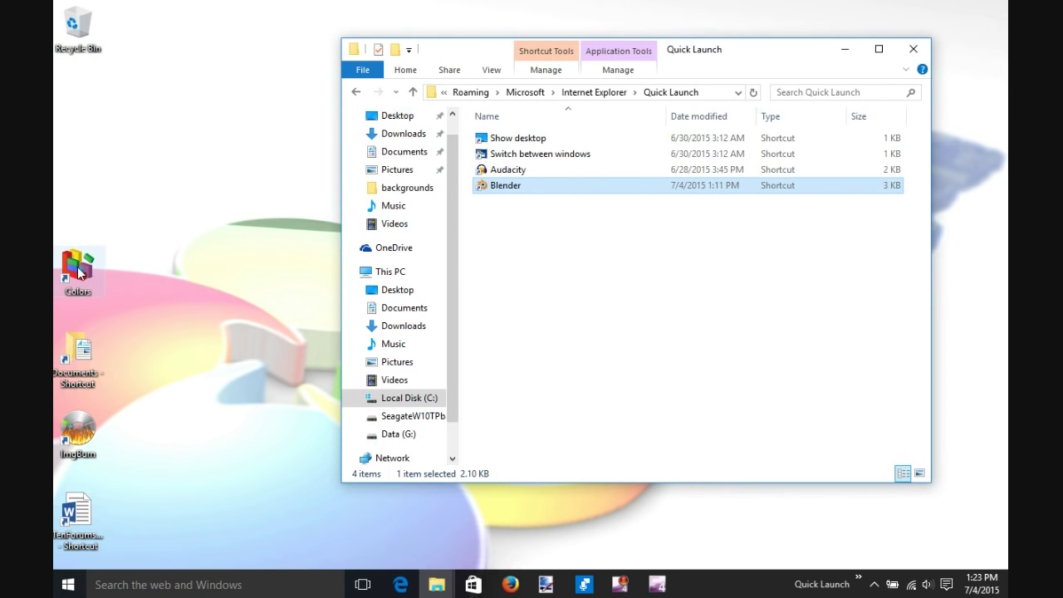
mouse_move(478, 262)
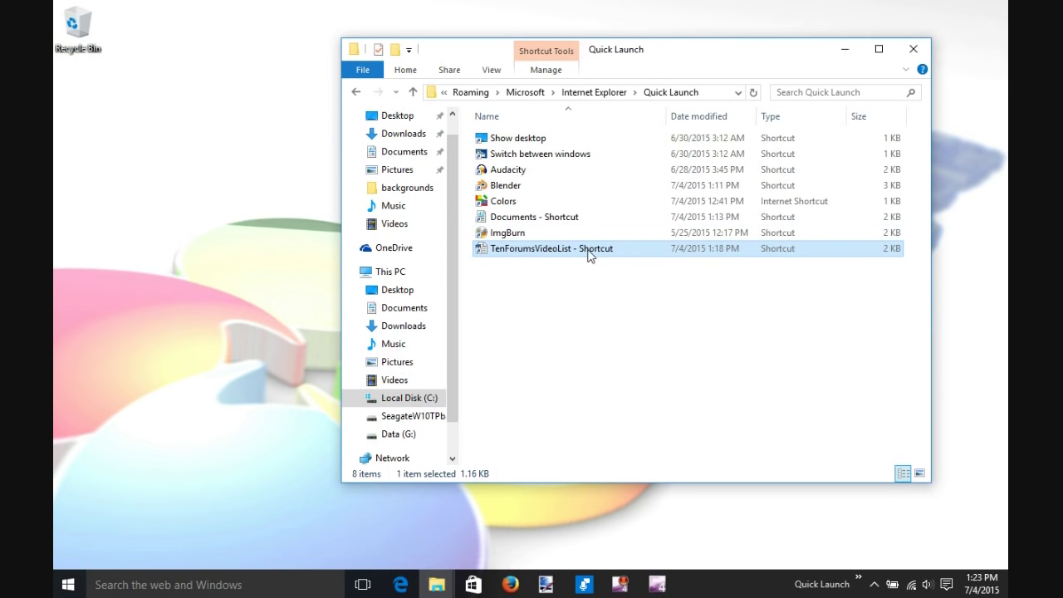
mouse_move(914, 49)
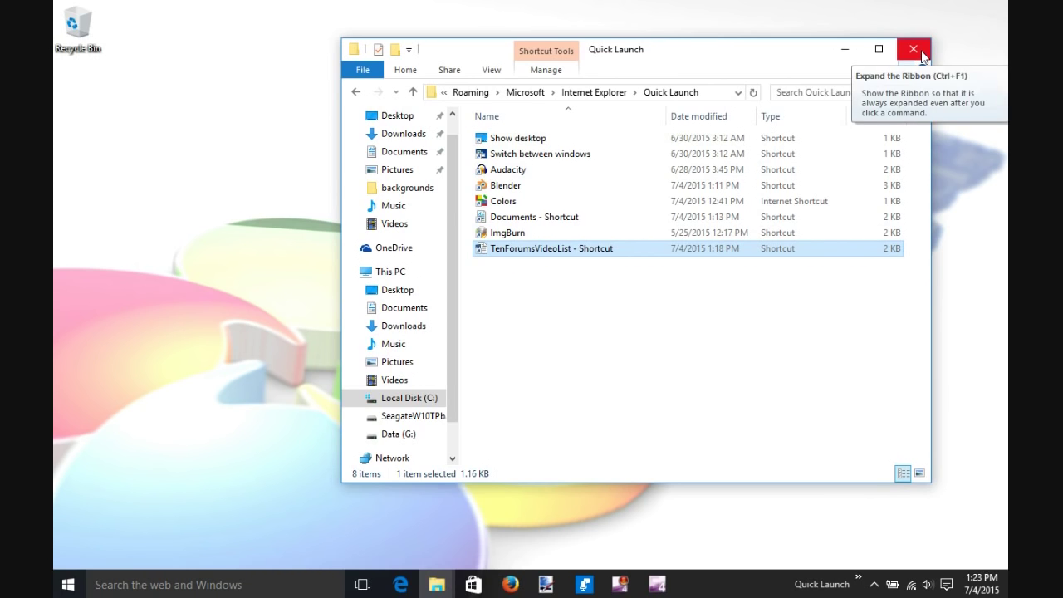
click(913, 49)
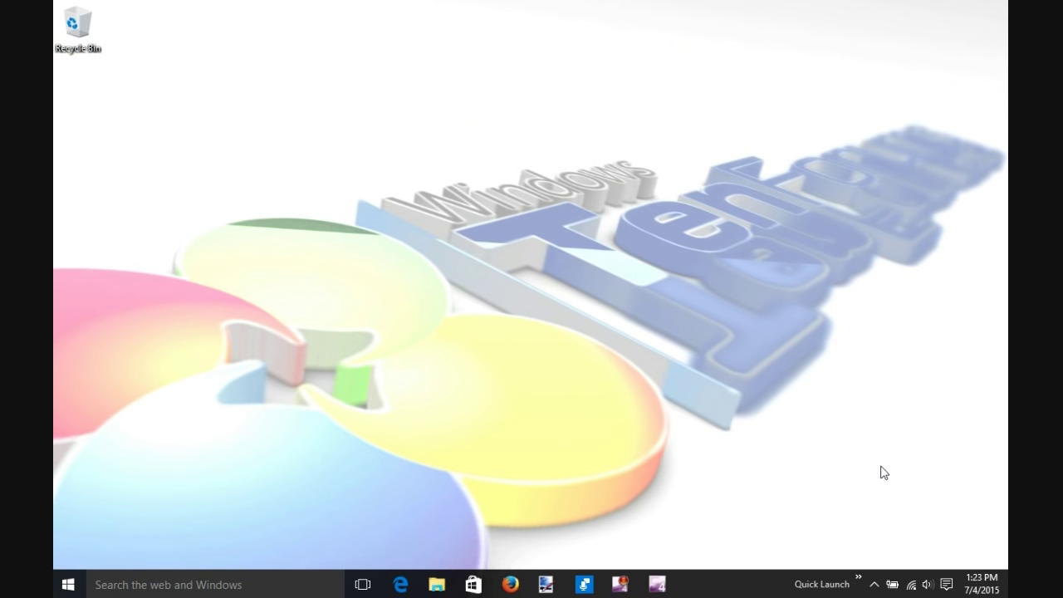
mouse_move(860, 584)
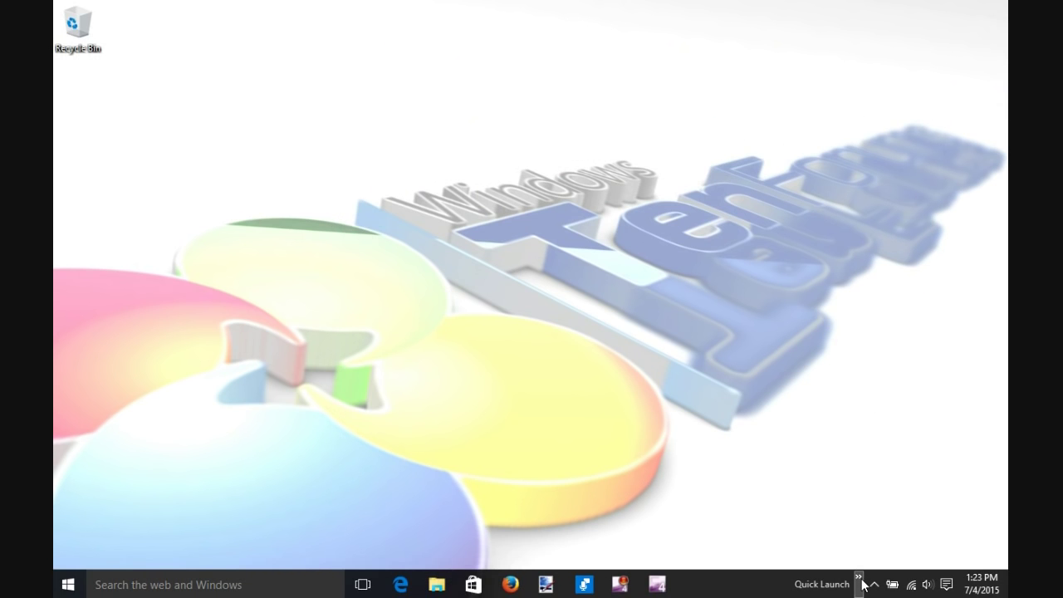
Expand the Quick Launch chevron and right-click a shortcut to sort by name
click(859, 578)
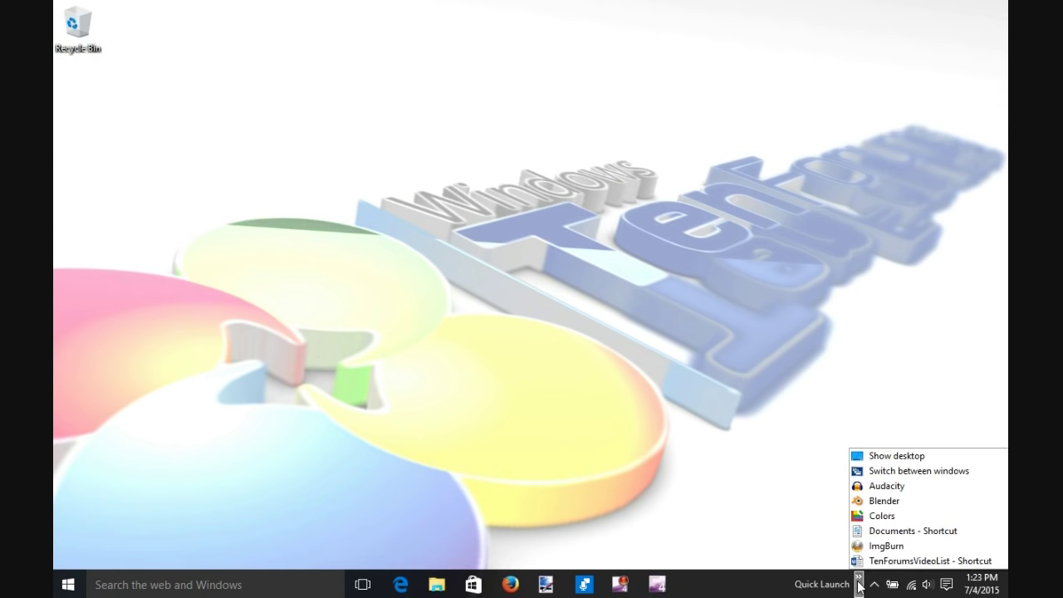
mouse_move(870, 581)
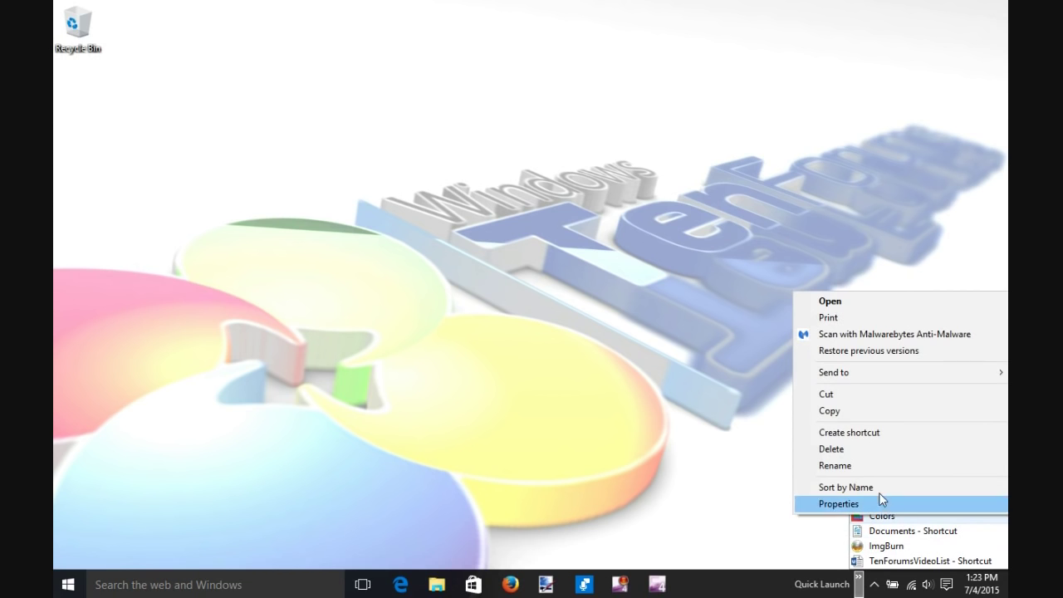
mouse_move(845, 487)
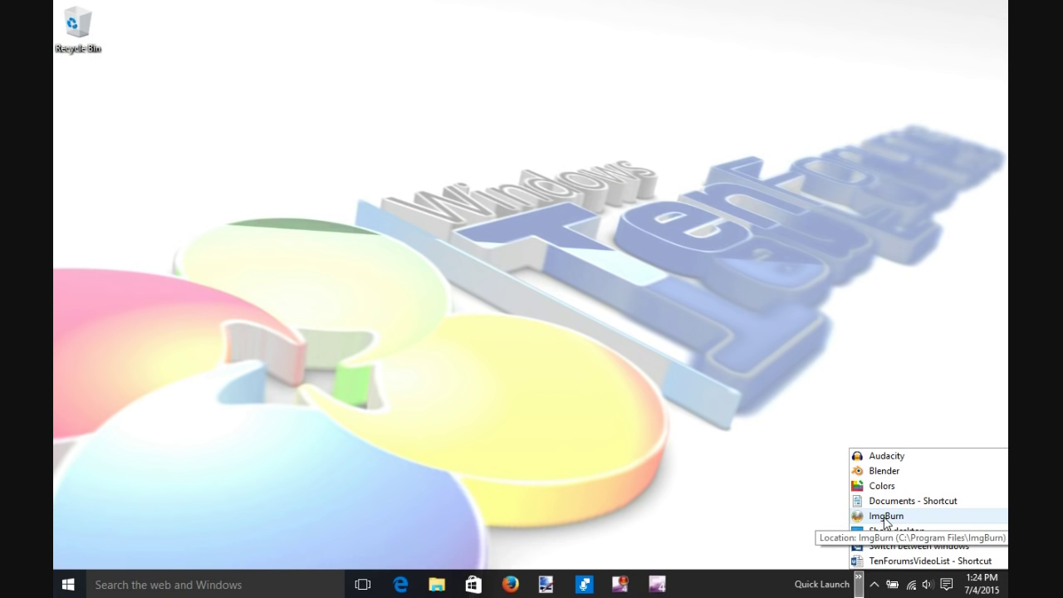
right_click(886, 516)
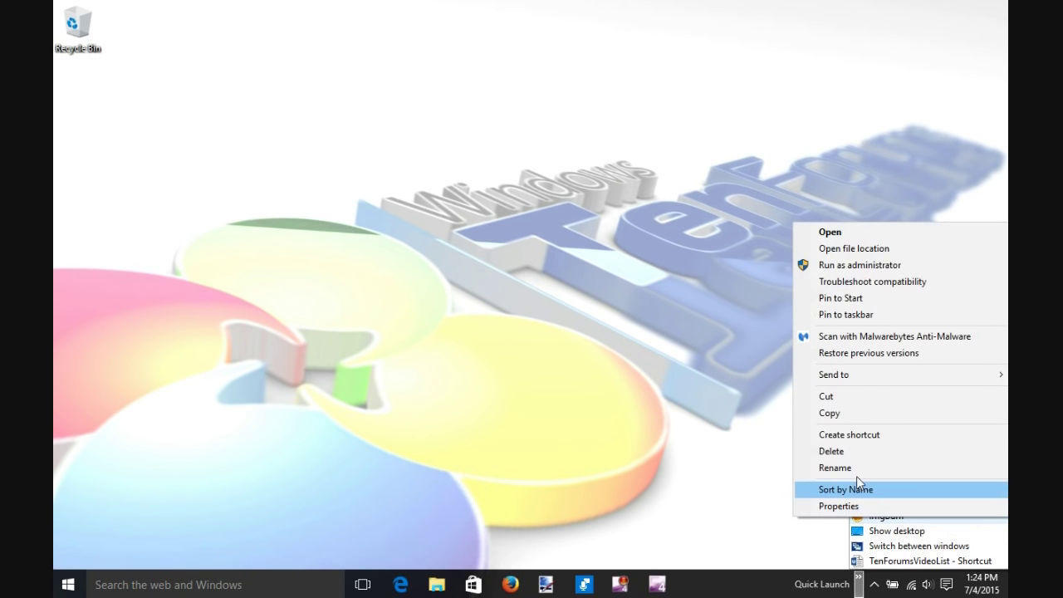
mouse_move(832, 451)
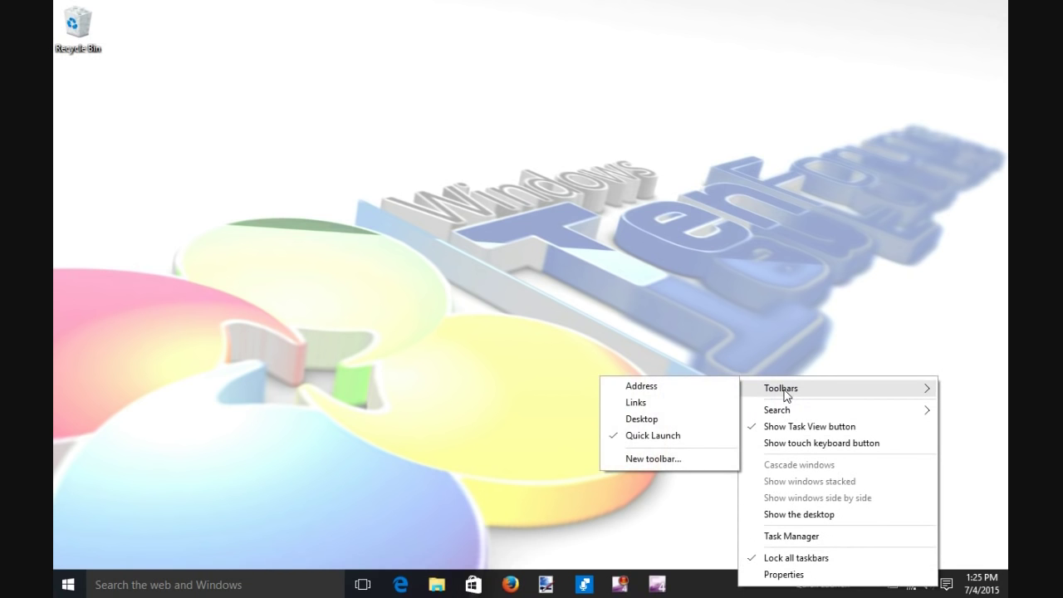
mouse_move(652, 436)
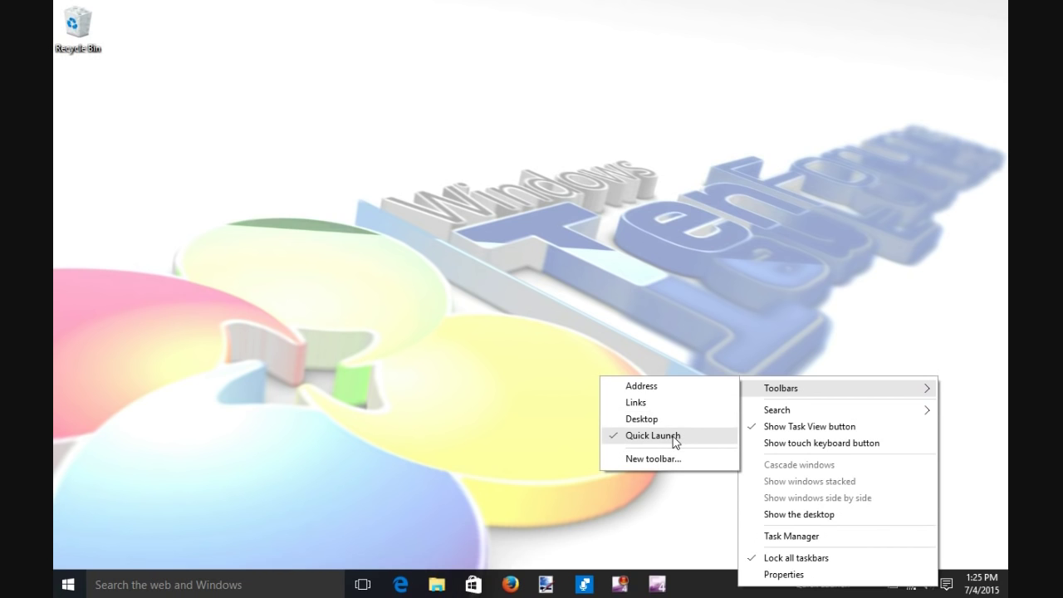
Uncheck Quick Launch under the taskbar's Toolbars menu
click(696, 454)
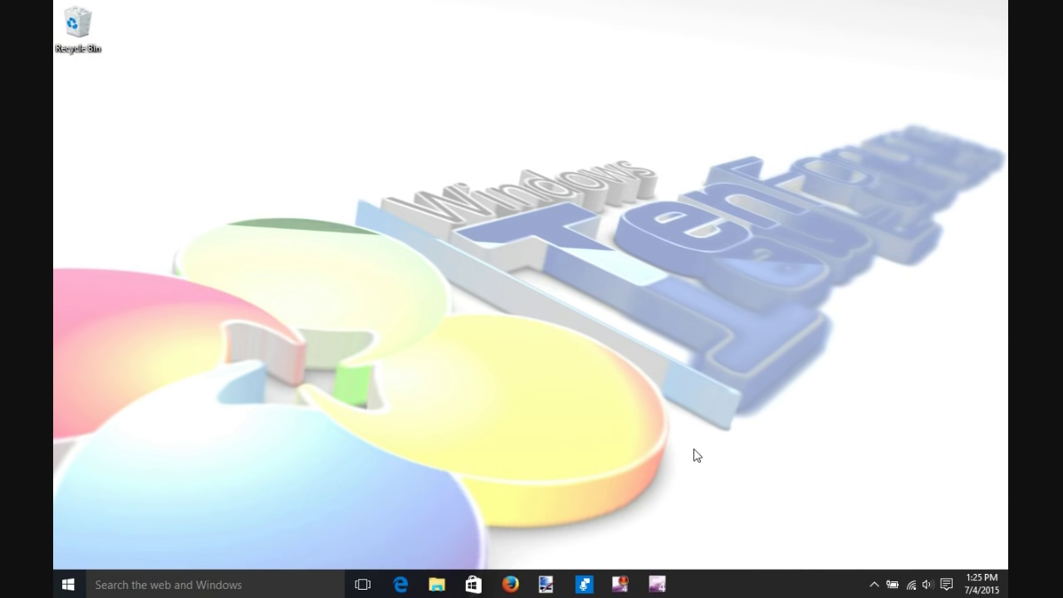
mouse_move(716, 523)
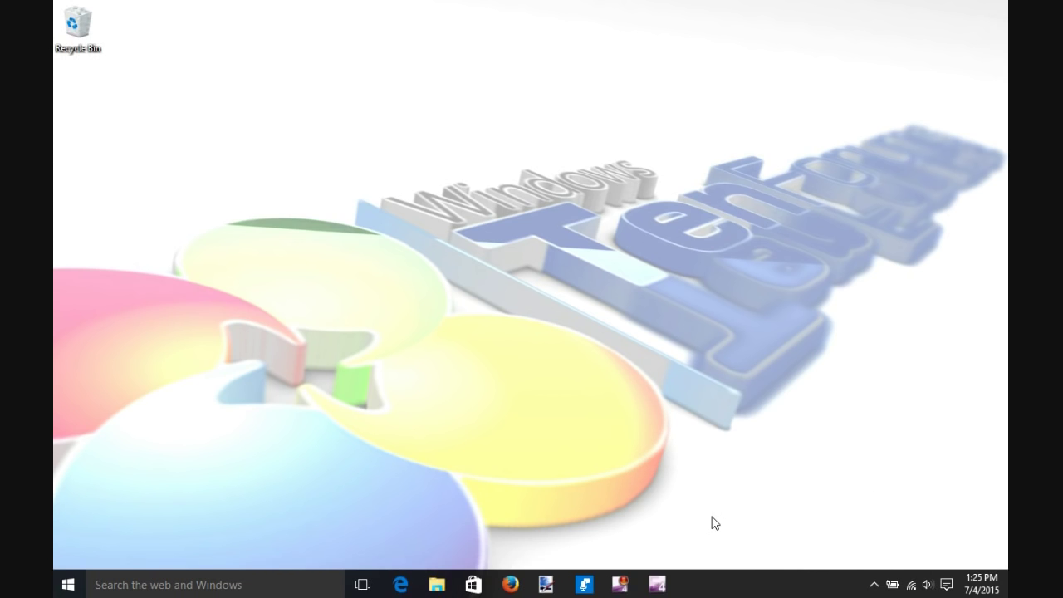